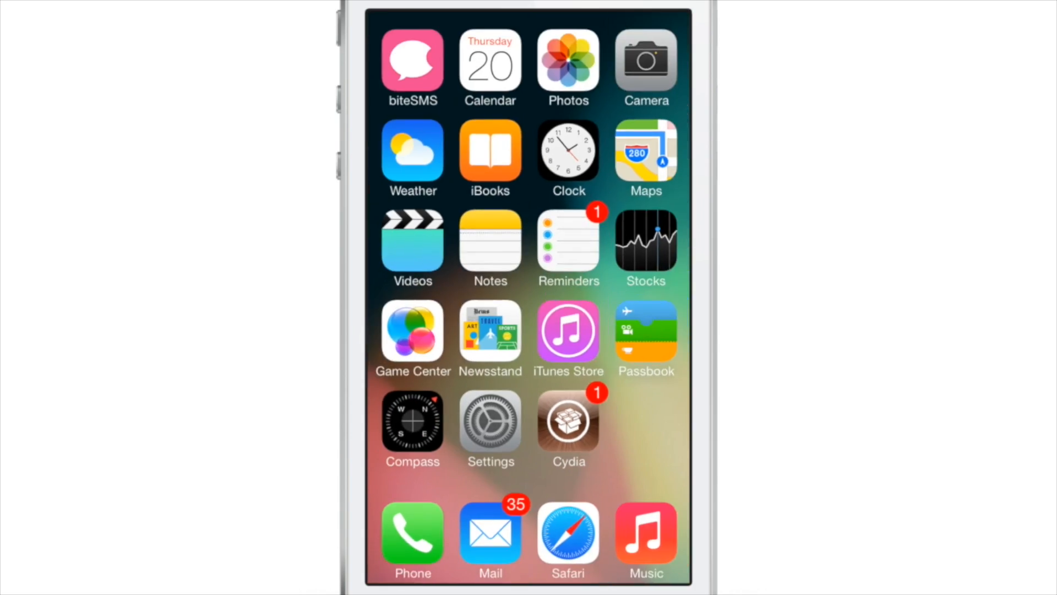
Choose Rotate (Counter Clockwise) as the icons scrolling animation in Springtomize 3 Animations.
scroll("left", 3)
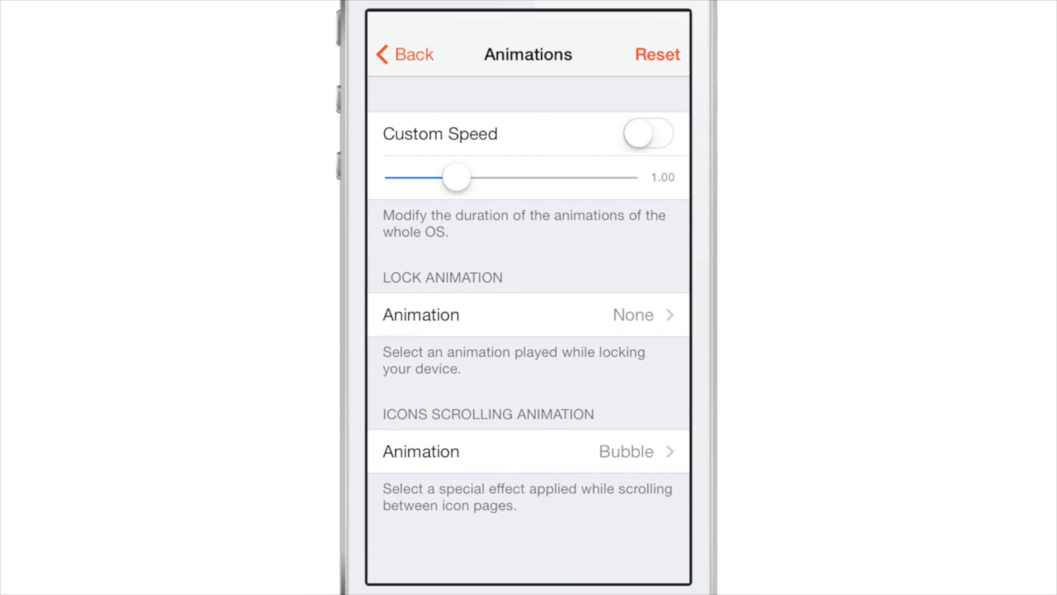
left_click(528, 315)
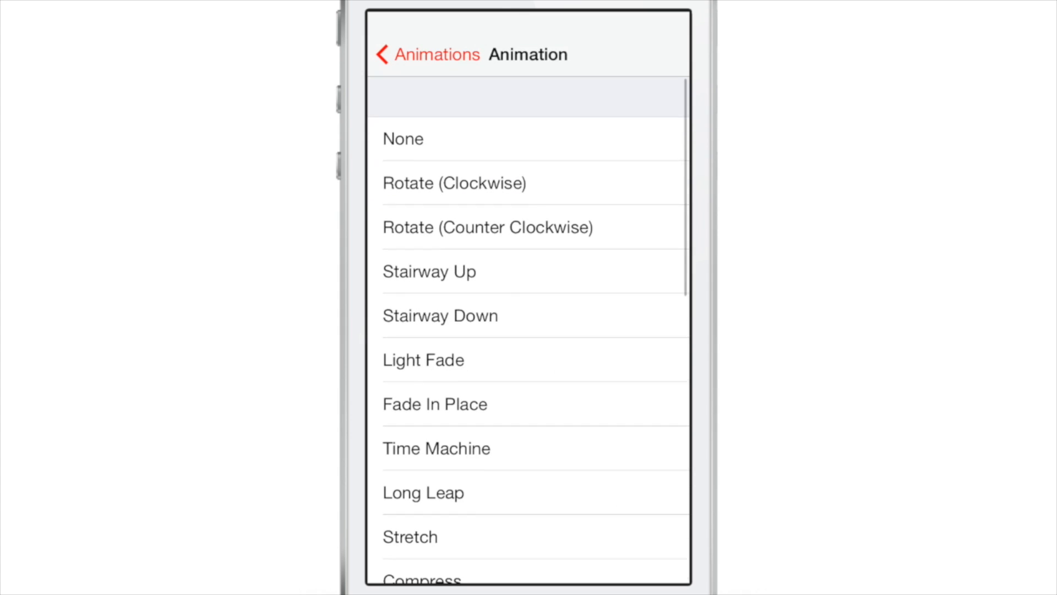
left_click(454, 183)
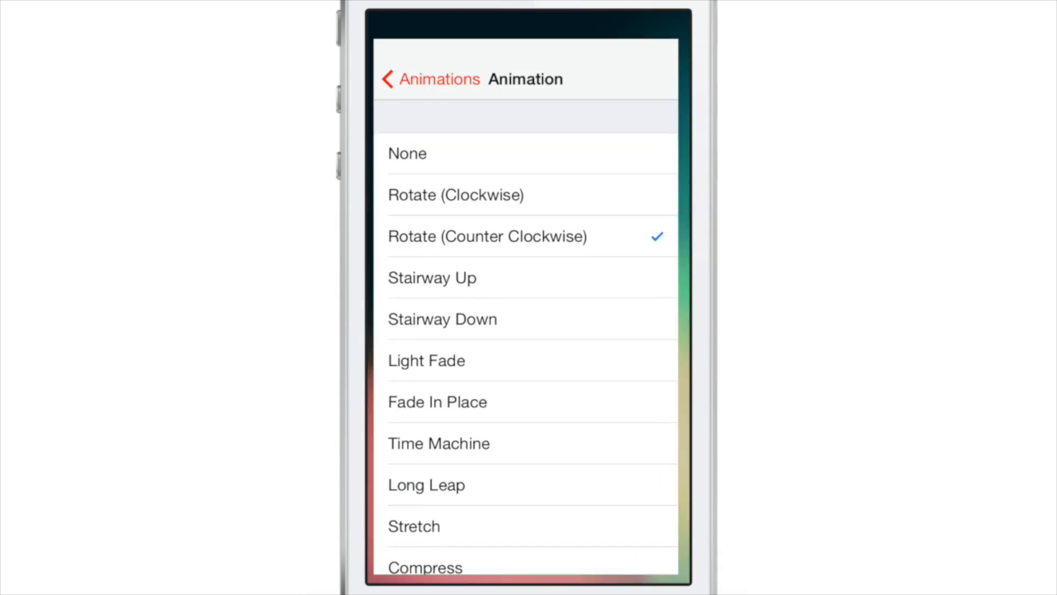
Return to the home screen so the new page-scroll effect plays on the icons.
left_click(432, 278)
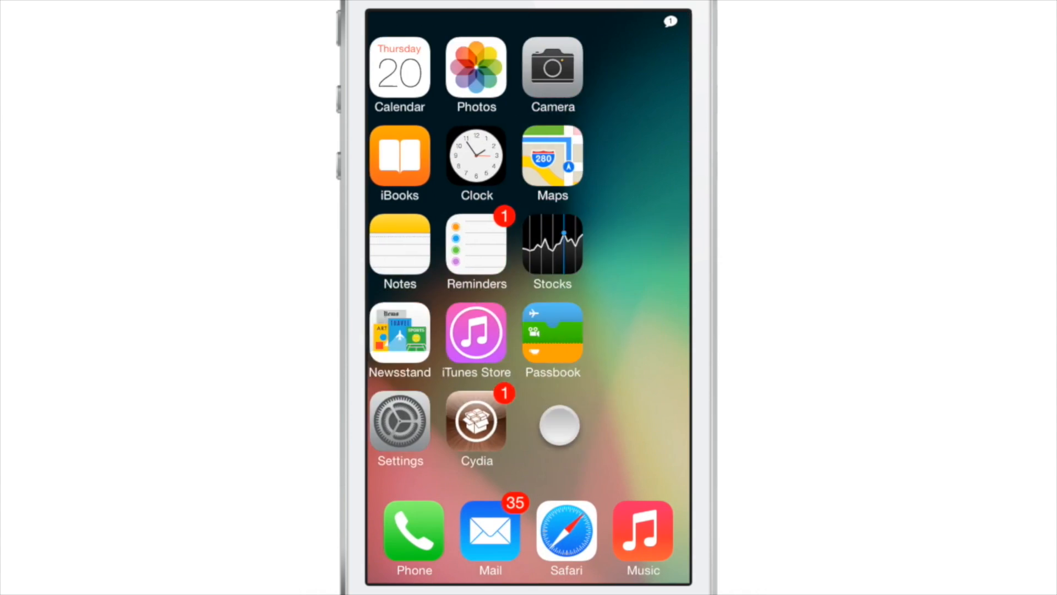
Swipe between home screen pages to preview the scrolling effect before switching to Come In and Go Up.
scroll("left", 3)
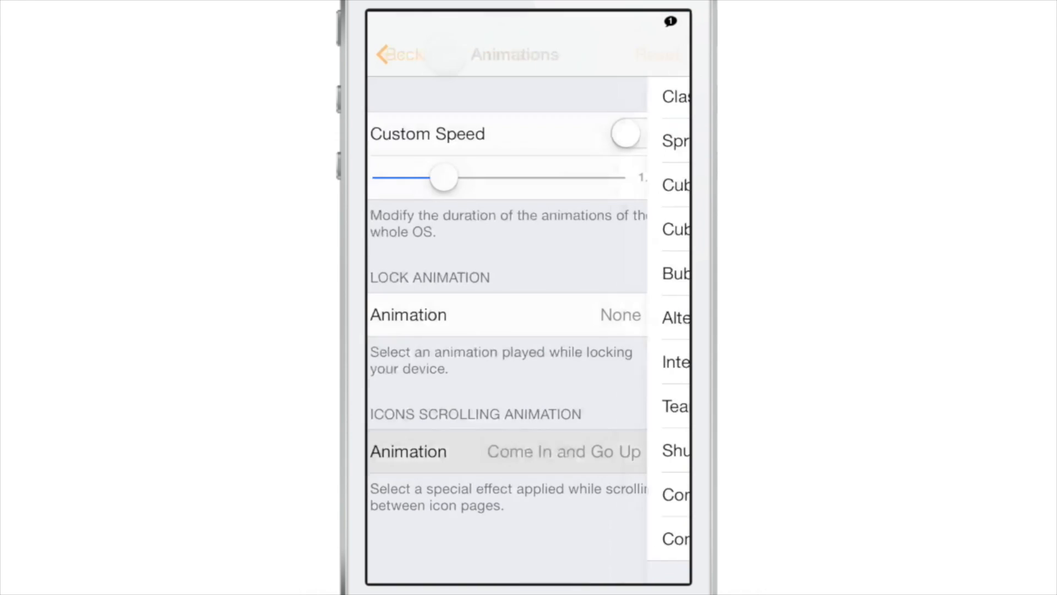
Set App Slider's Inactive Apps handling to Hide, then return to the Springtomize 3 main menu.
left_click(396, 53)
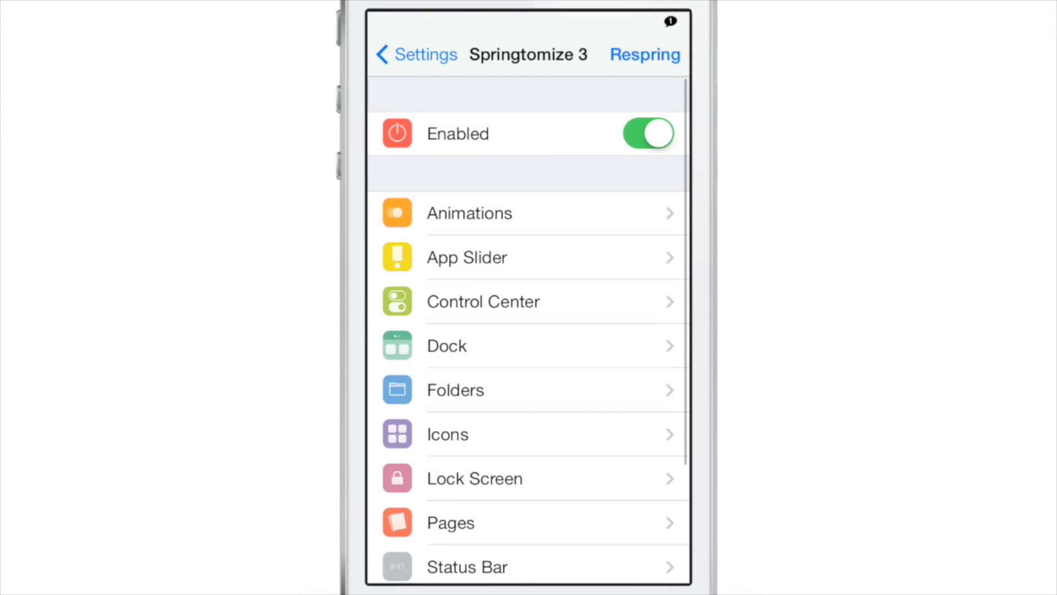
left_click(467, 258)
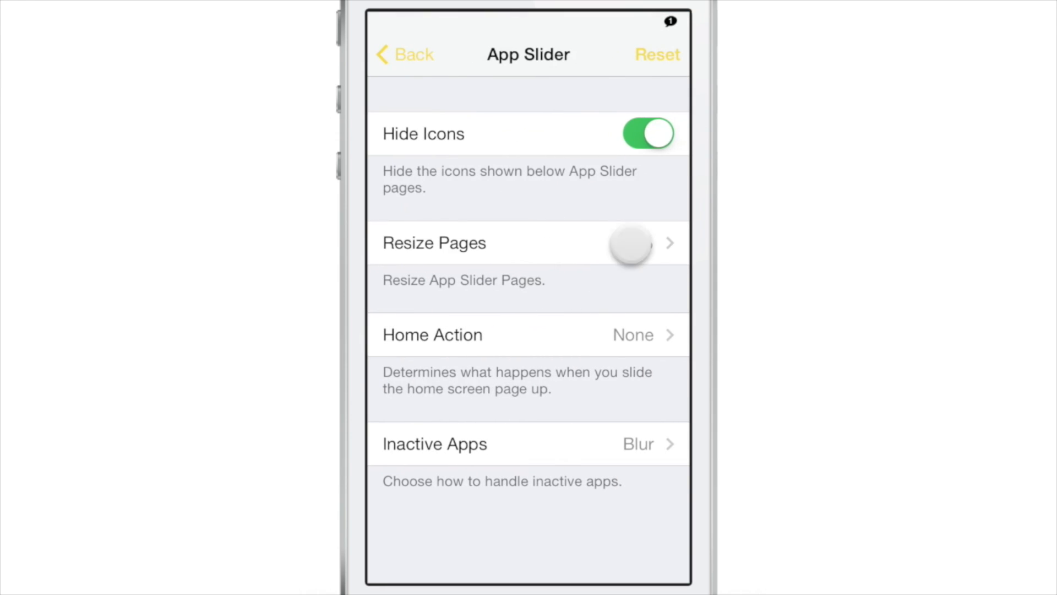
left_click(434, 242)
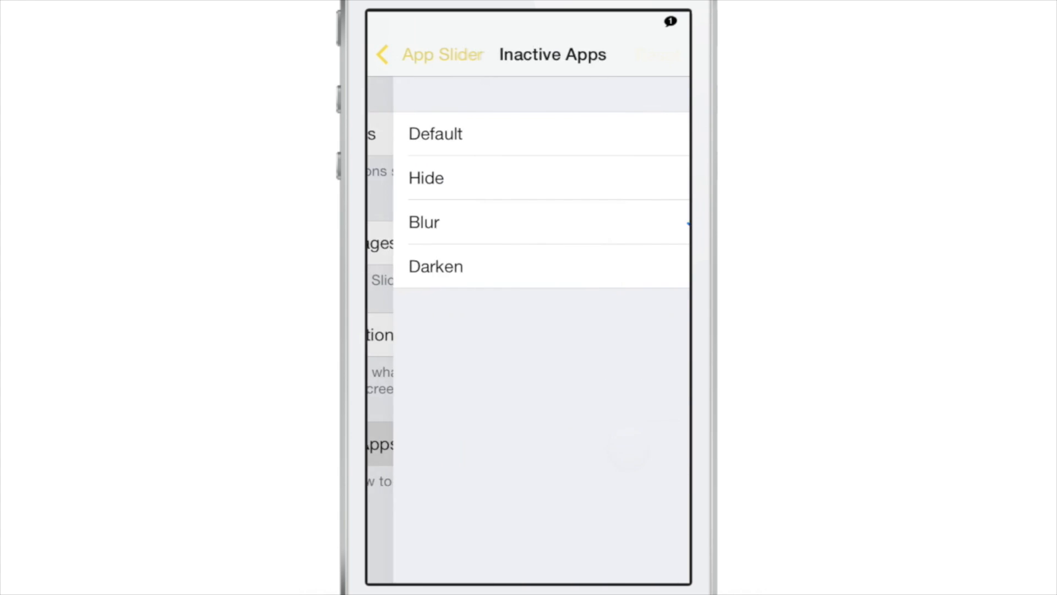
left_click(437, 265)
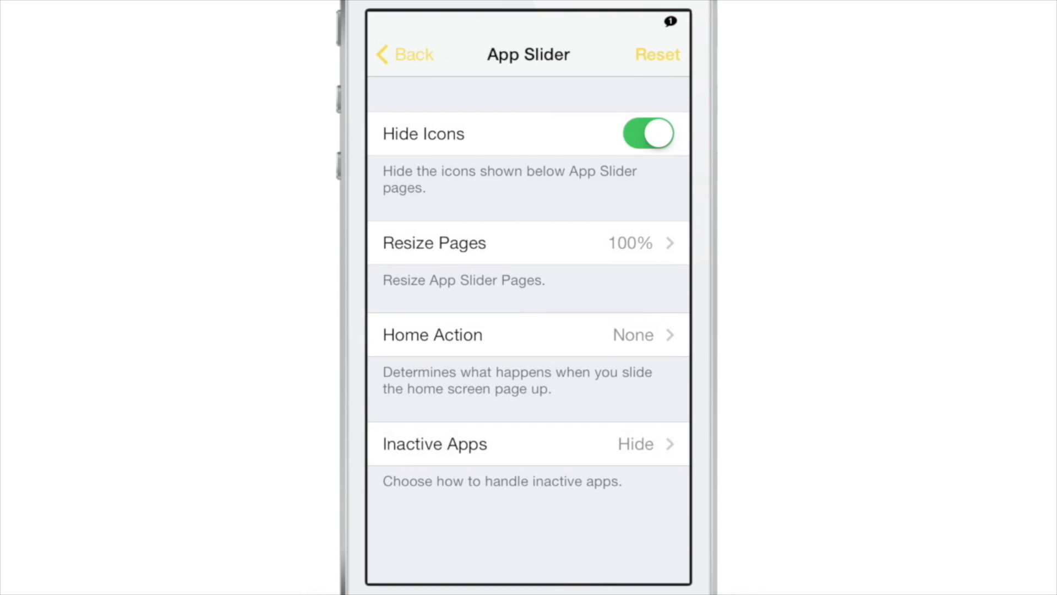
left_click(414, 54)
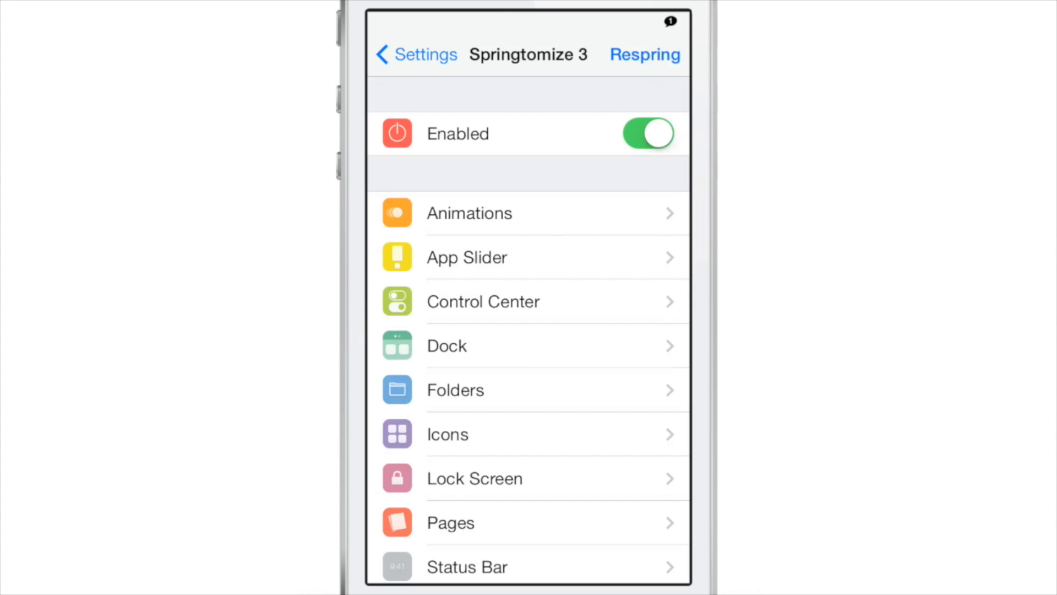
Pick a large Label Font Size under Icons > Icon Labels, respring to apply it, and view the tweak in Cydia.
left_click(447, 434)
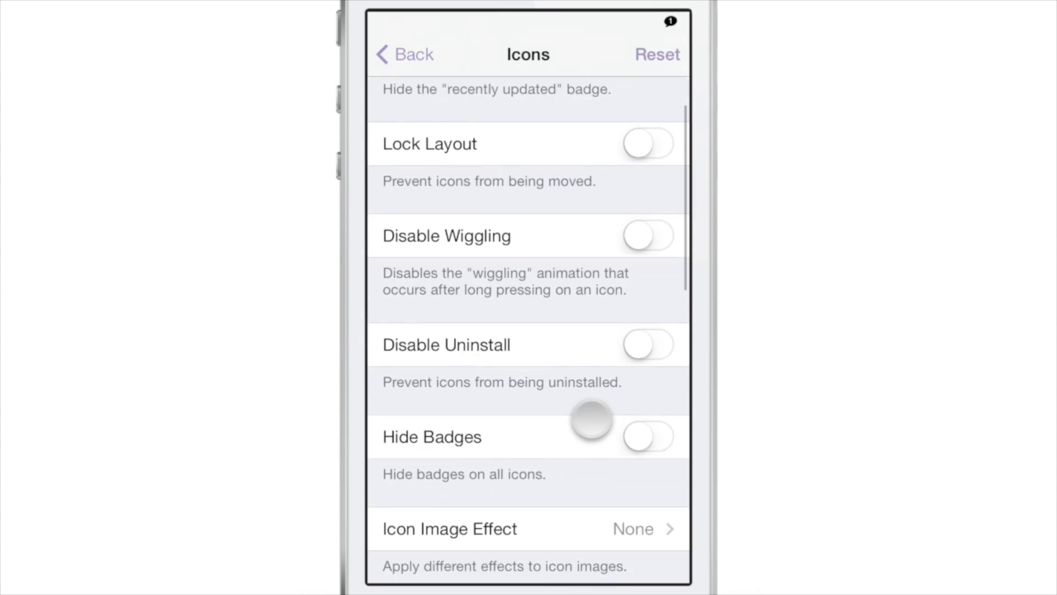
scroll("down", 3)
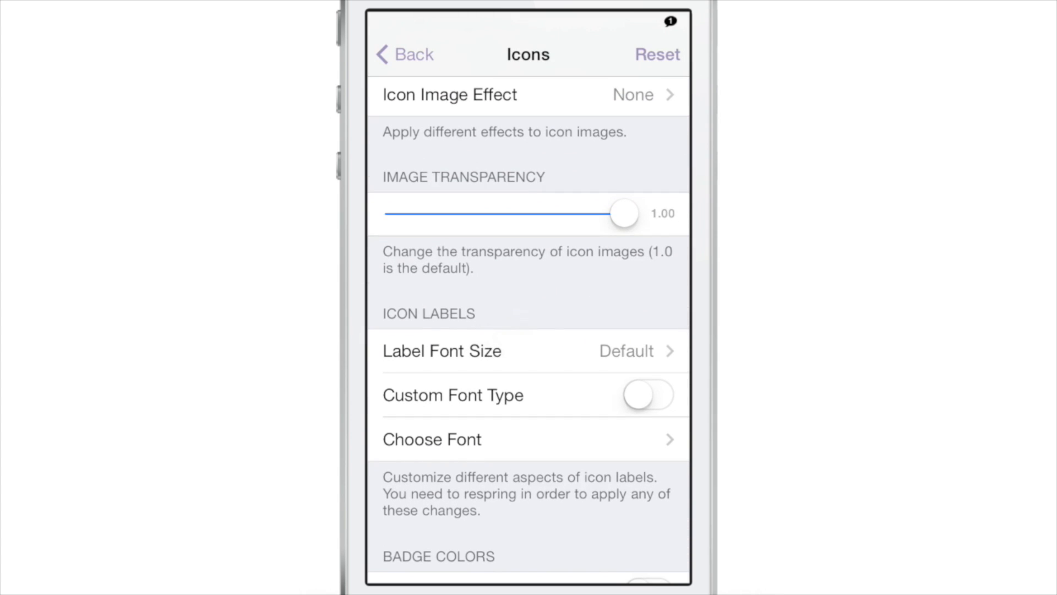
left_click(443, 351)
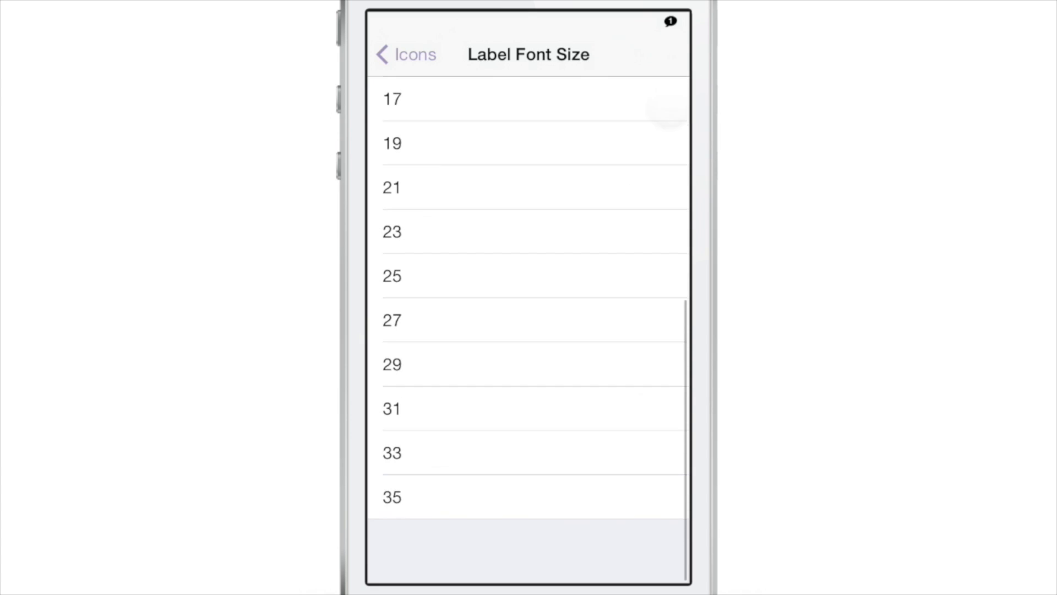
left_click(410, 55)
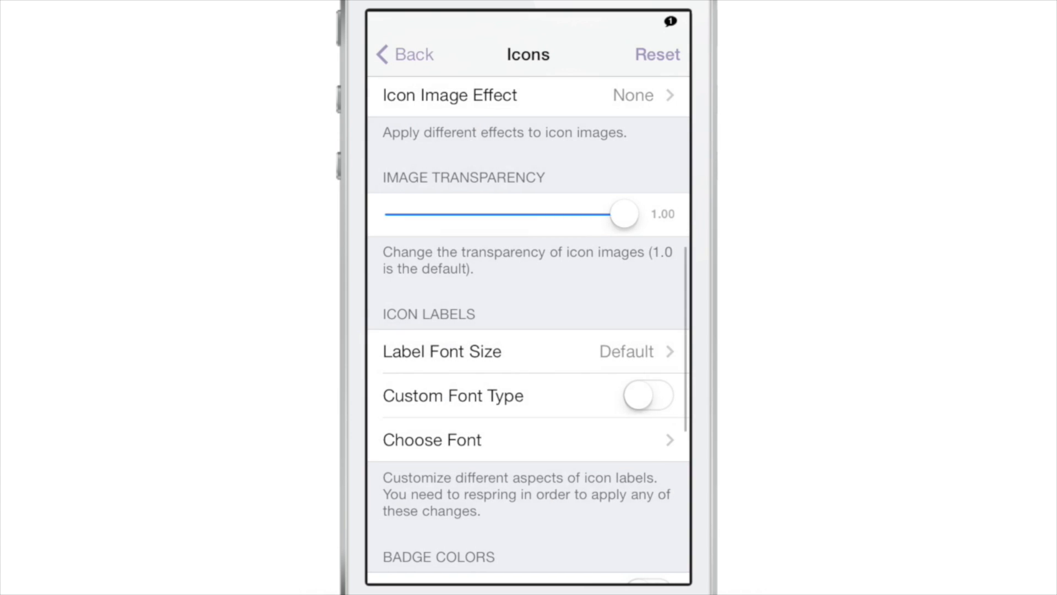
left_click(442, 351)
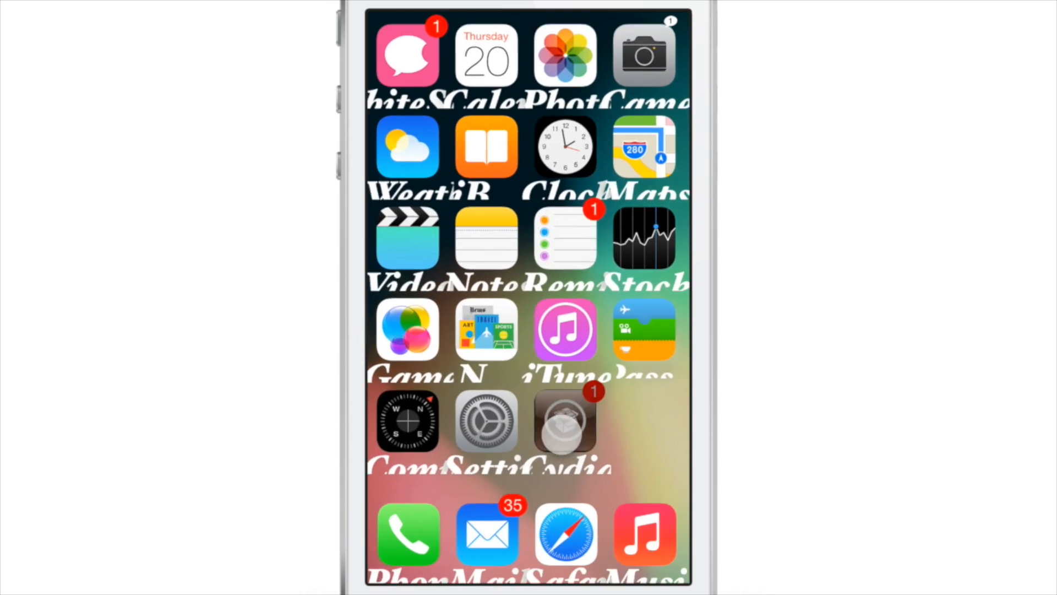
left_click(566, 422)
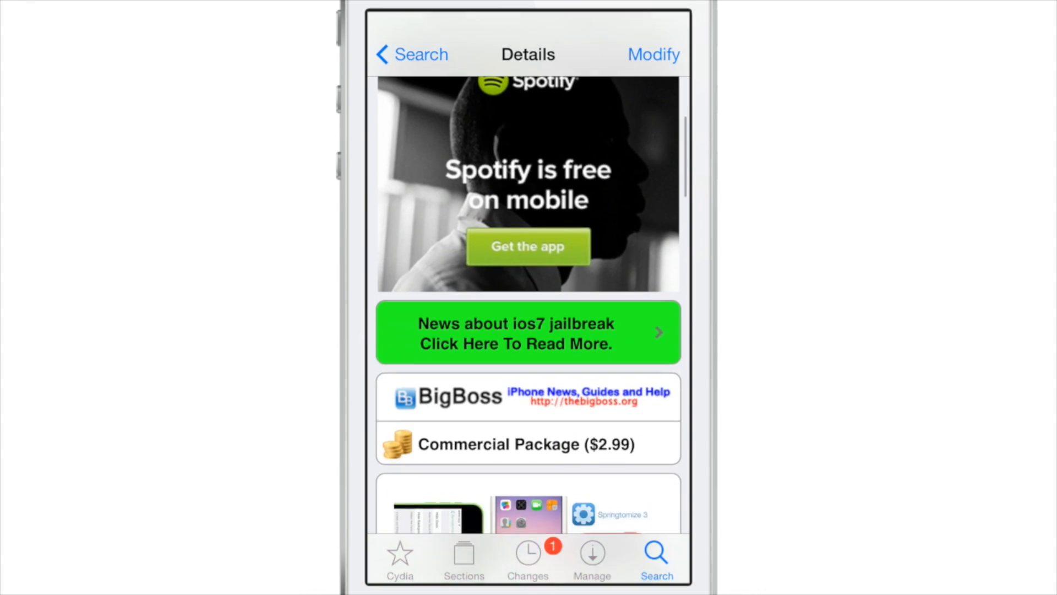
scroll("down", 3)
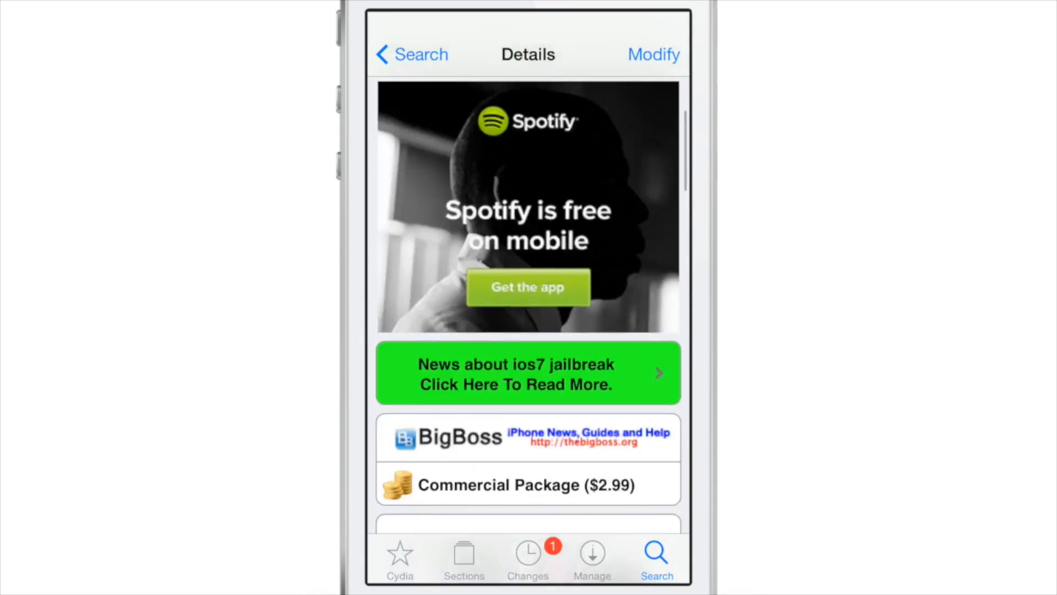
scroll("down", 3)
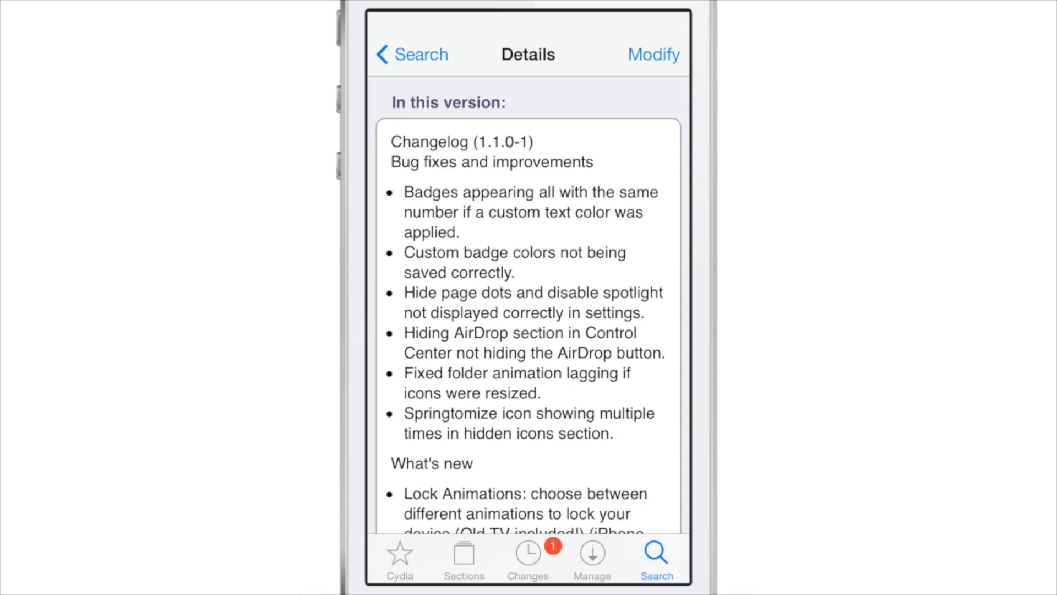
scroll("down", 3)
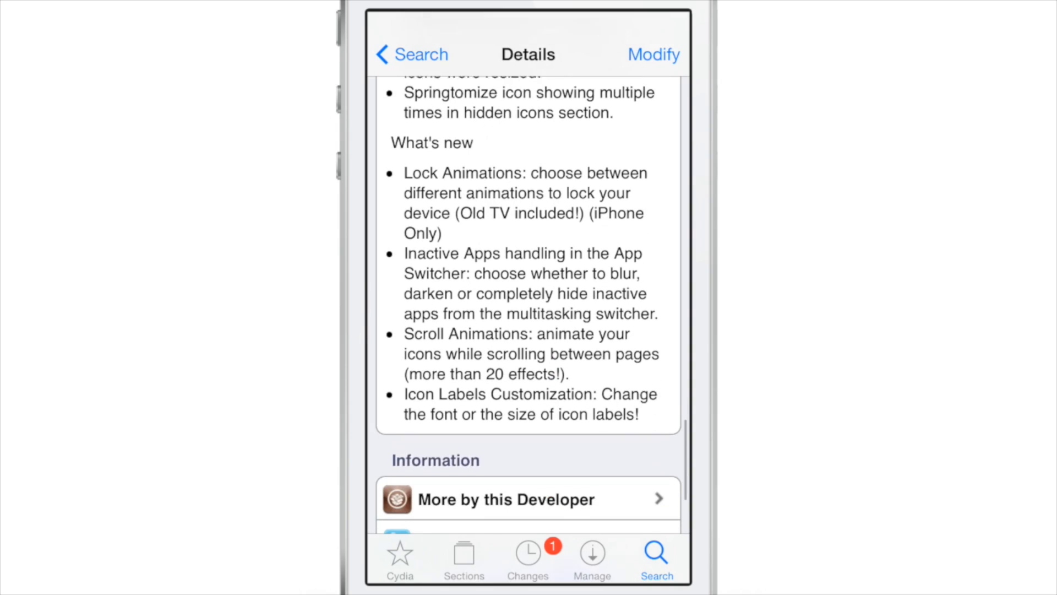
scroll("down", 3)
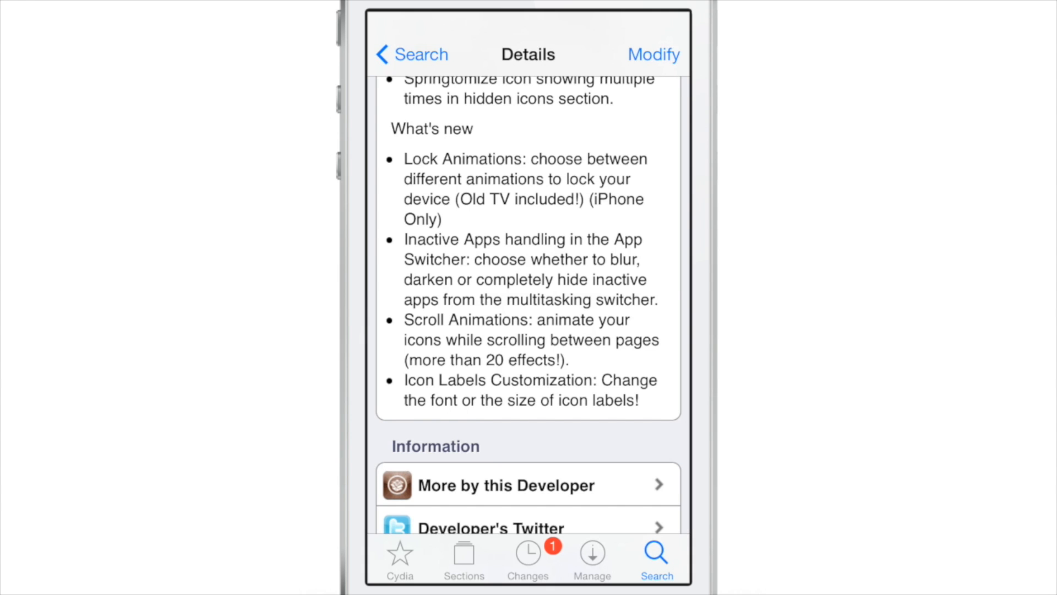
scroll("down", 3)
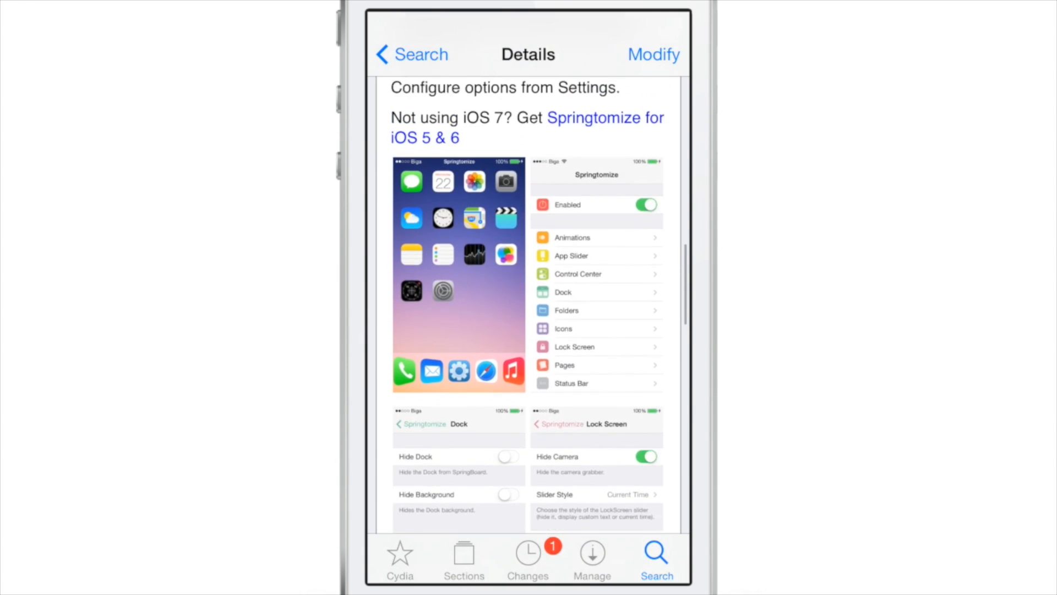